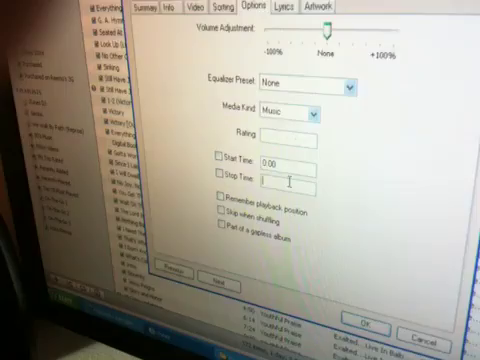
# - Set the clip's start time in the song's Get Info Options
pyautogui.click(216, 176)
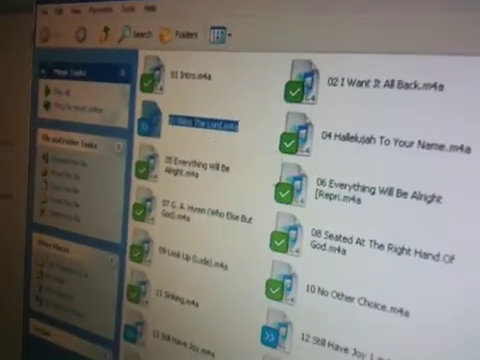
# - Confirm the warning to rename the 'History' clip from .m4a to .m4r
pyautogui.scroll(-3)
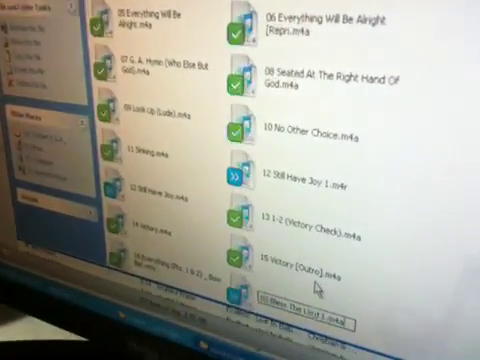
pyautogui.scroll(-3)
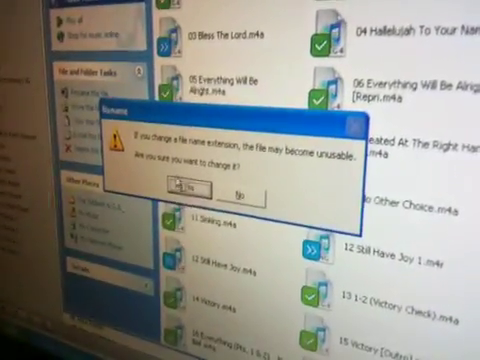
pyautogui.click(196, 188)
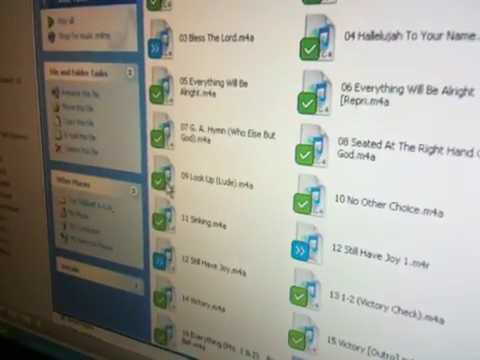
# - Show the context-menu actions for the last song file in the album folder
pyautogui.scroll(-3)
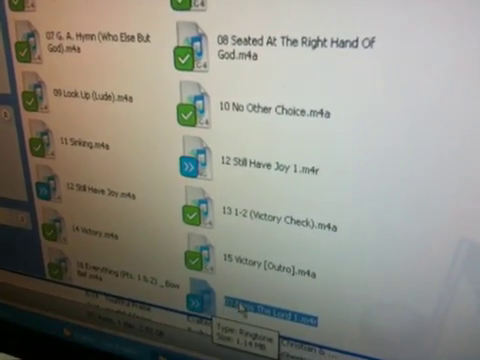
pyautogui.rightClick(230, 300)
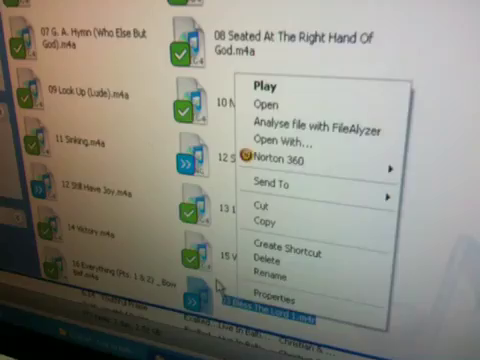